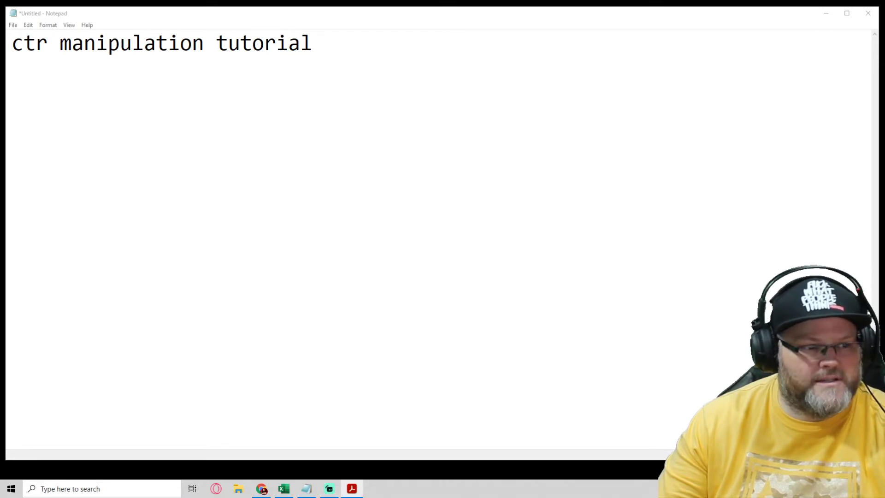
Bring the CTR_Rank Fortress PDF forward and scroll past the introduction to page 5, 'What is CTR?'.
left_click(352, 488)
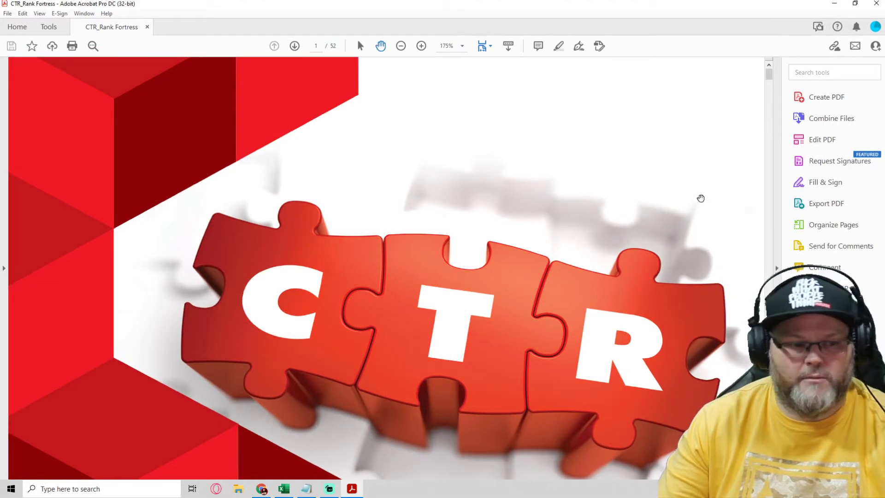
mouse_move(551, 170)
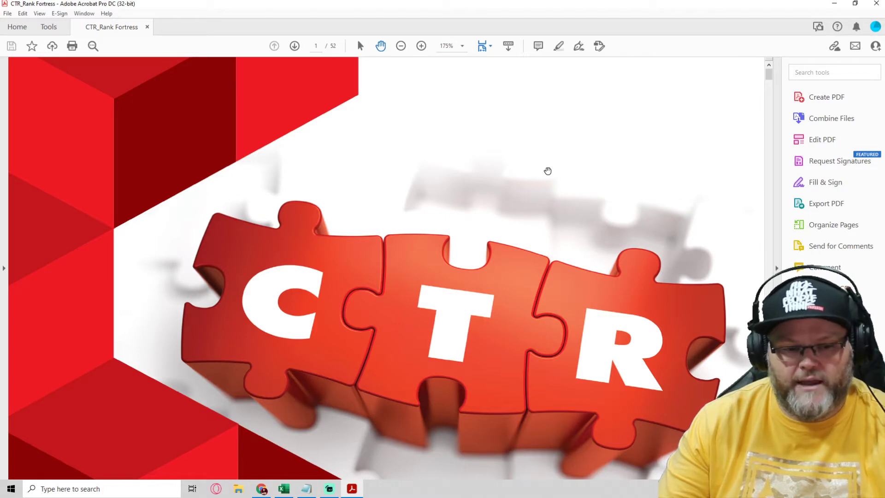
scroll("down", 3)
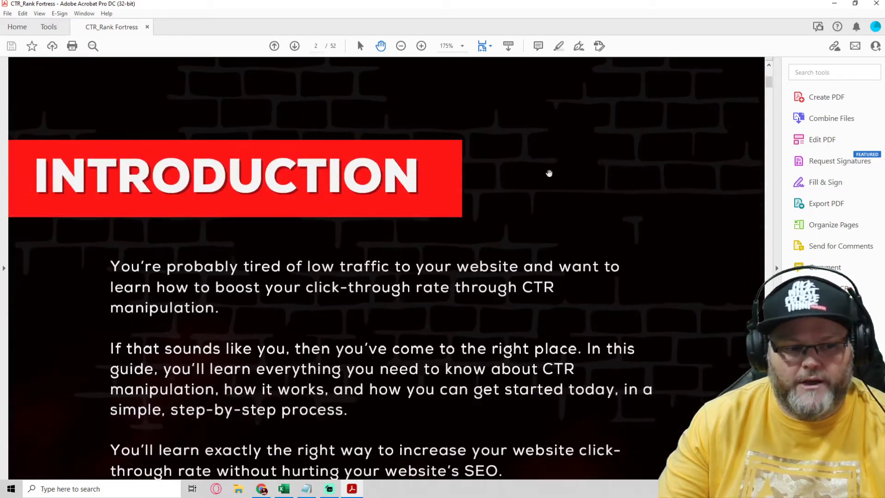
scroll("down", 3)
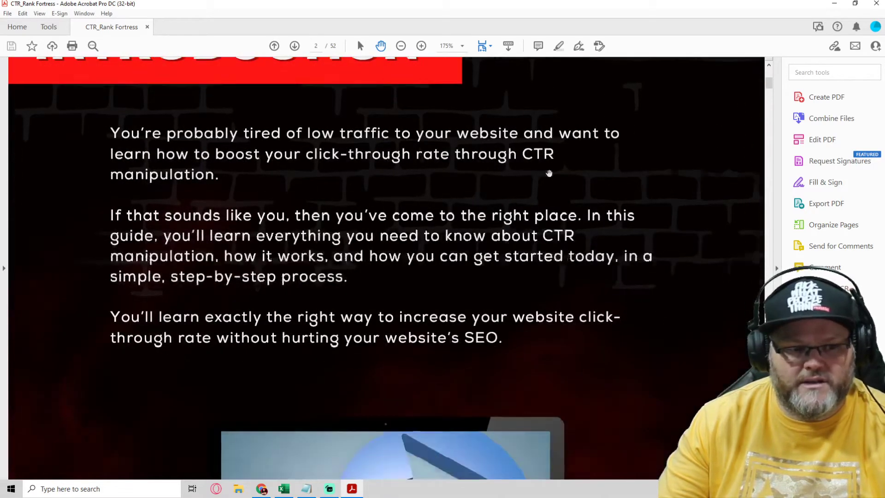
scroll("down", 3)
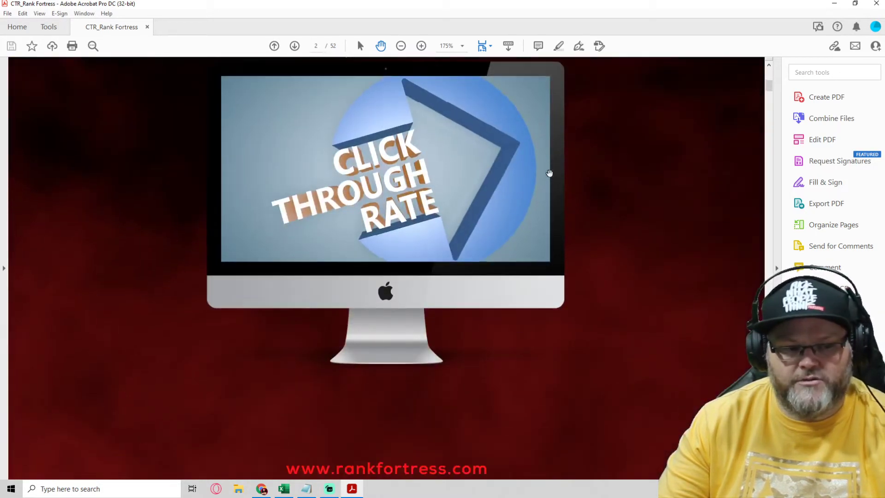
scroll("down", 3)
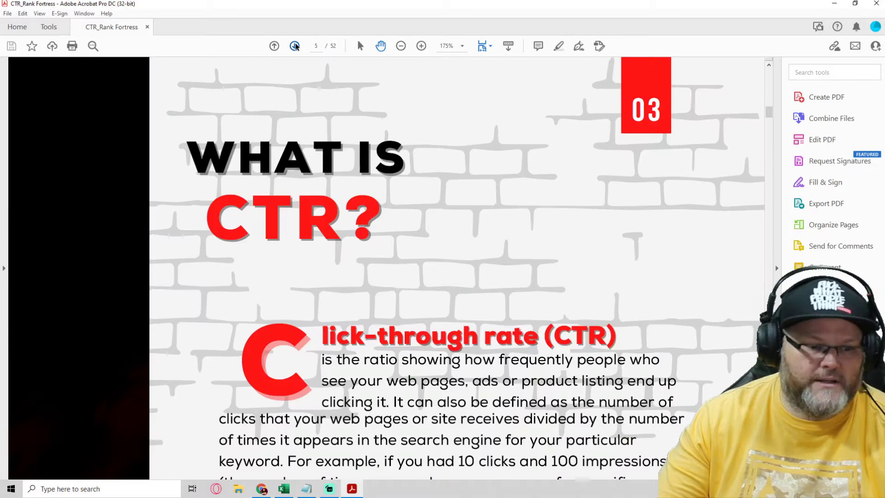
Page forward six times with Next Page to reach page 22, 'Buy Organic Search Traffic'.
left_click(294, 46)
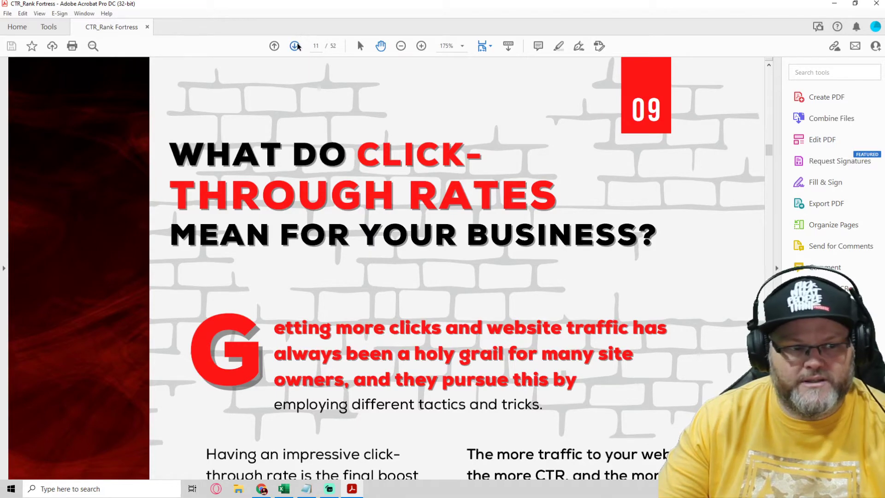
left_click(293, 46)
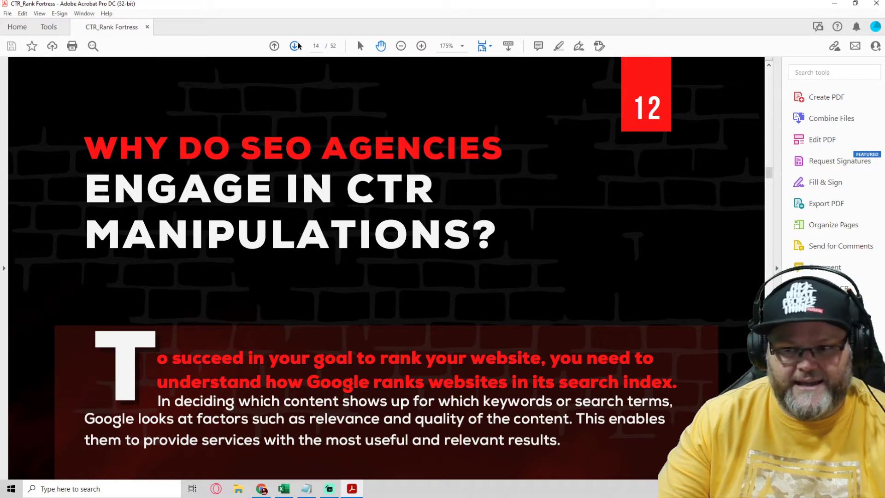
left_click(294, 46)
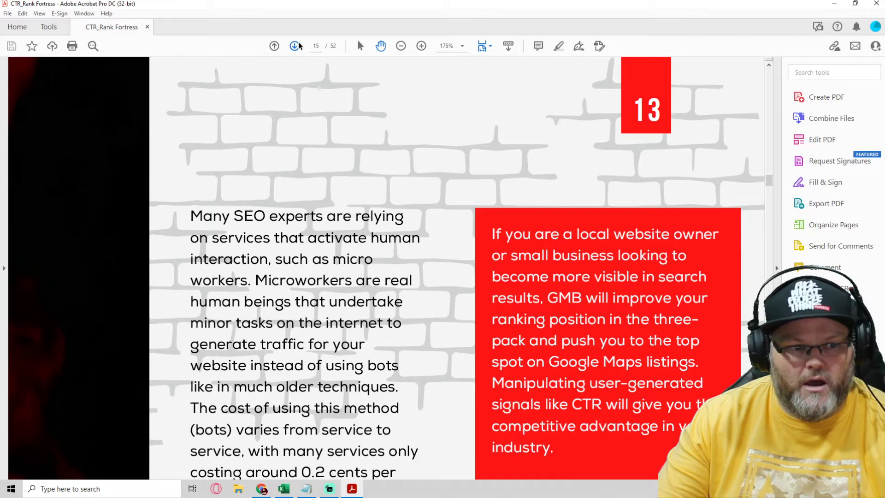
left_click(295, 46)
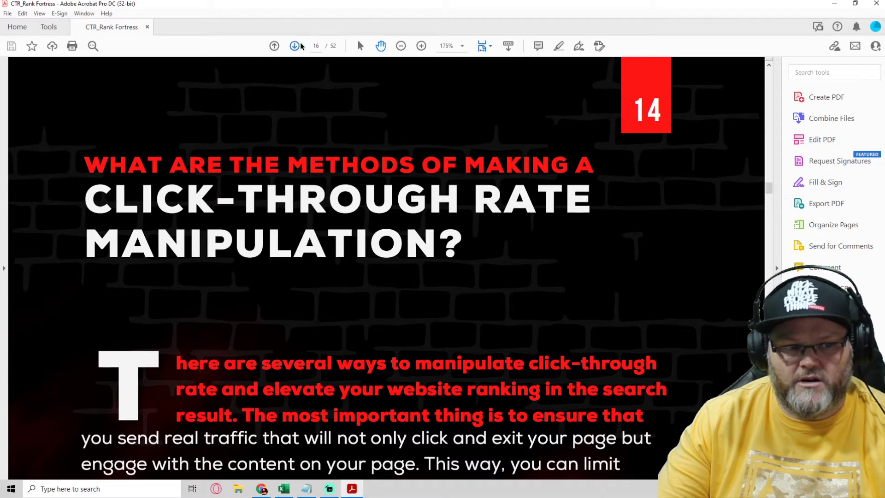
left_click(294, 46)
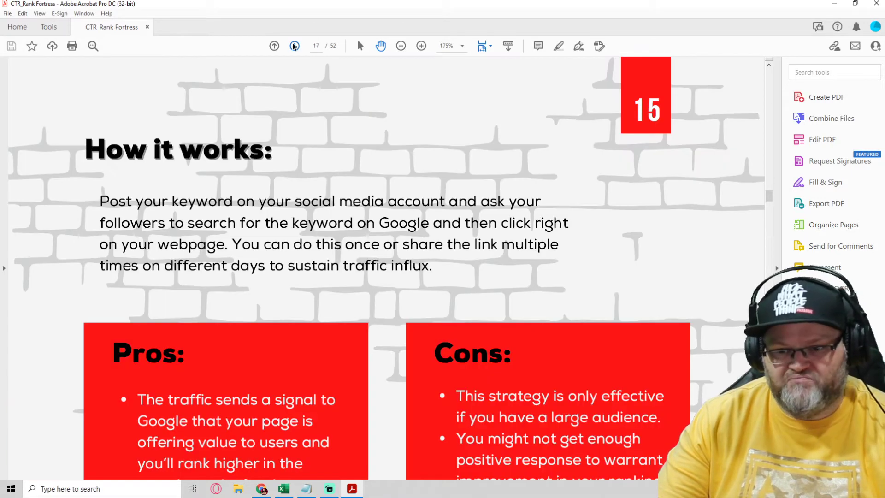
left_click(275, 46)
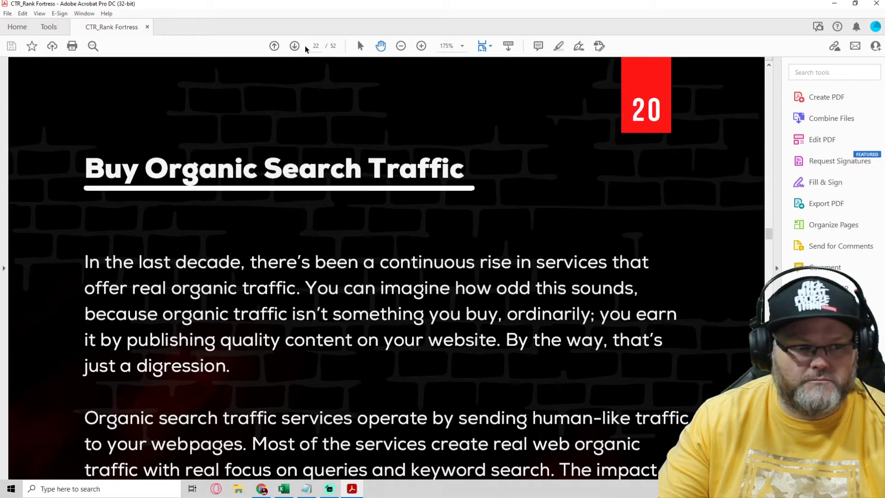
Advance through the remaining tips to page 51, 'Use Engaging Videos', then switch to the browser.
left_click(295, 46)
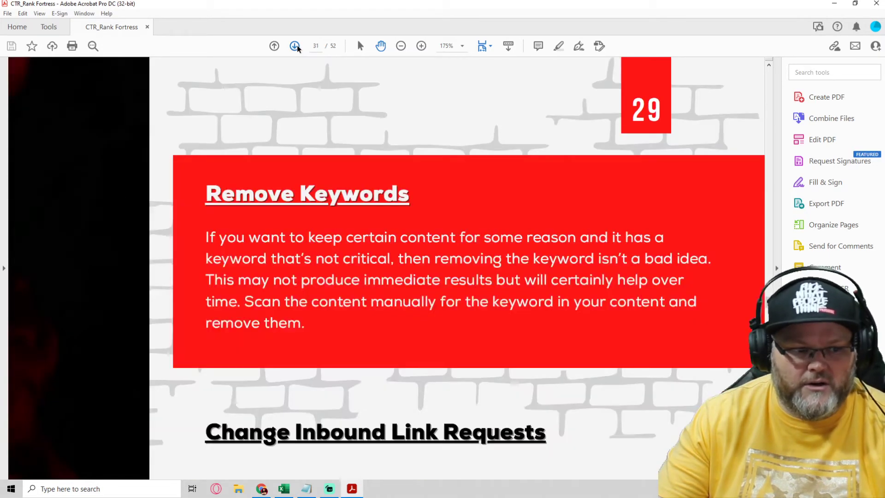
left_click(295, 46)
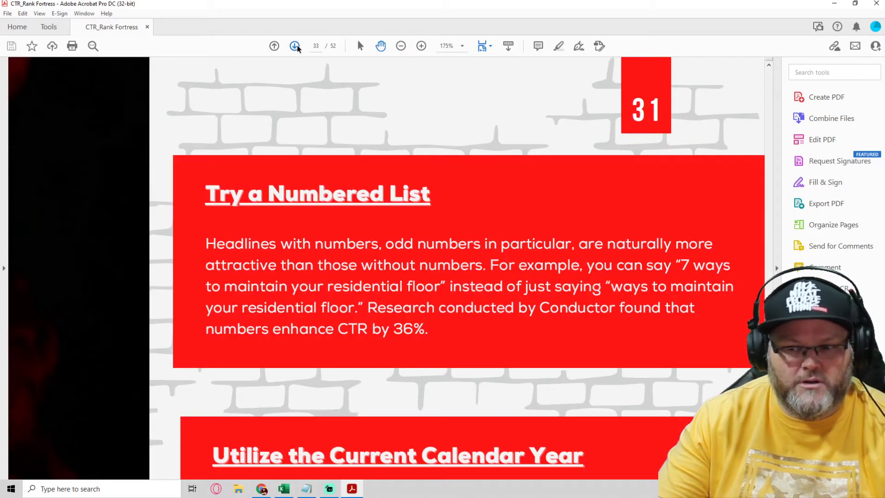
left_click(295, 46)
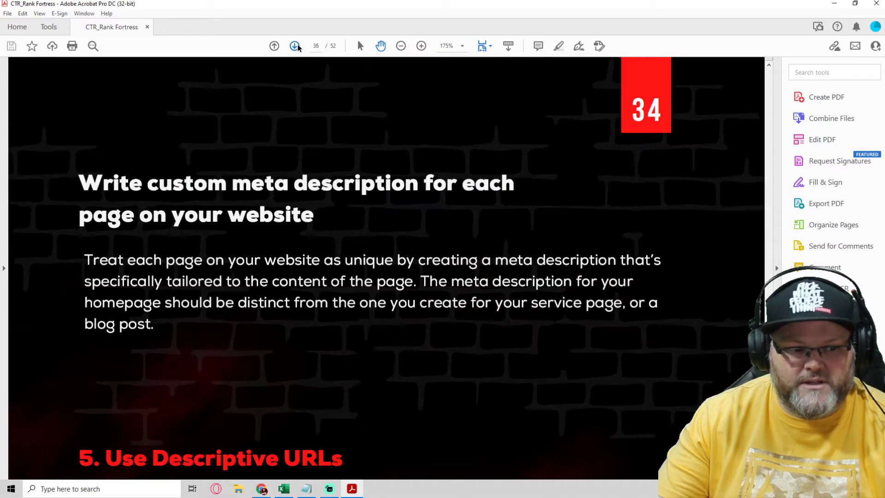
left_click(295, 47)
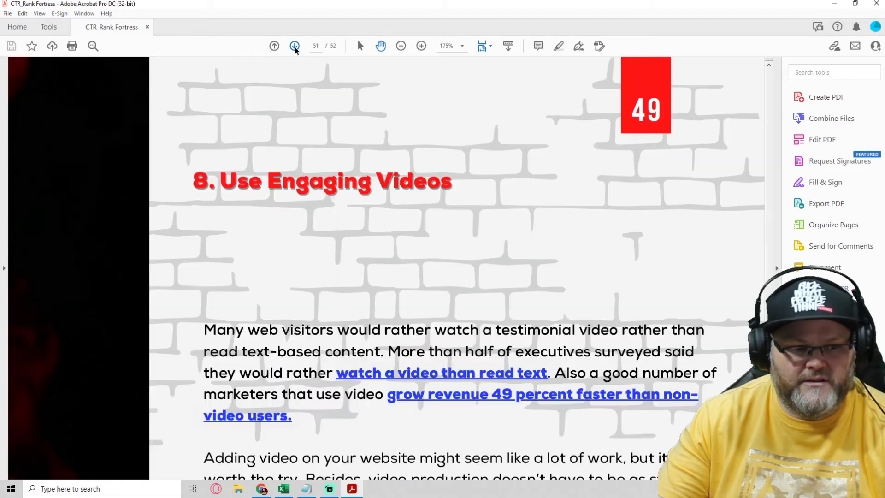
left_click(294, 46)
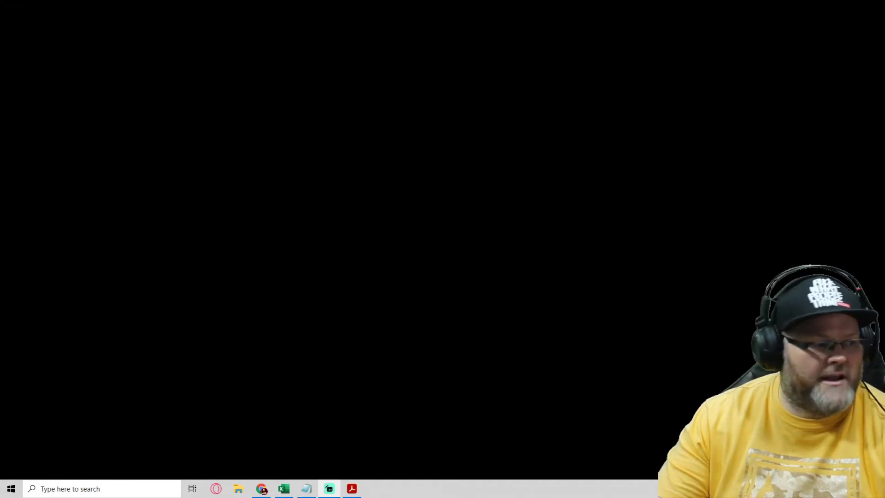
left_click(261, 489)
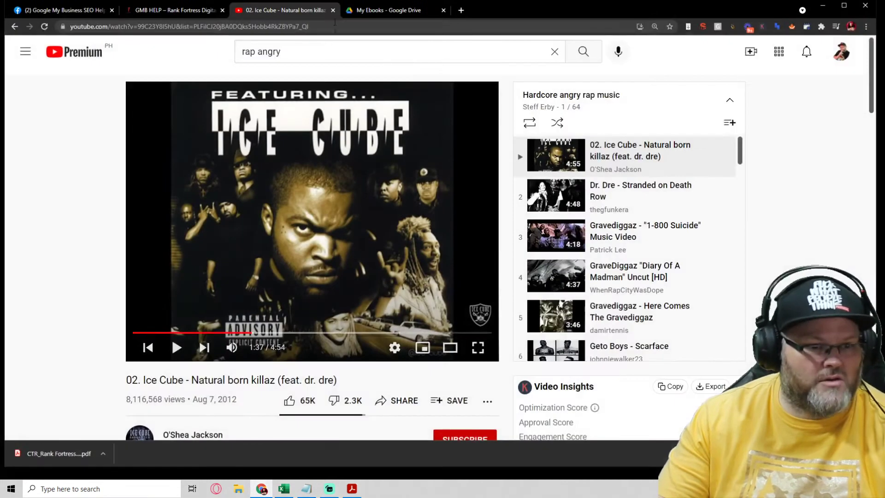
Load rankfortress.com in a new Chrome tab.
left_click(571, 10)
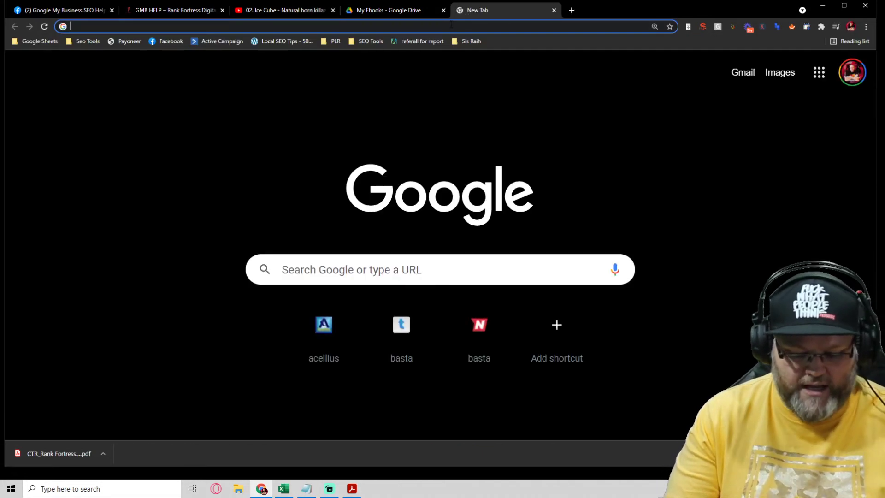
type("rankfortress.com")
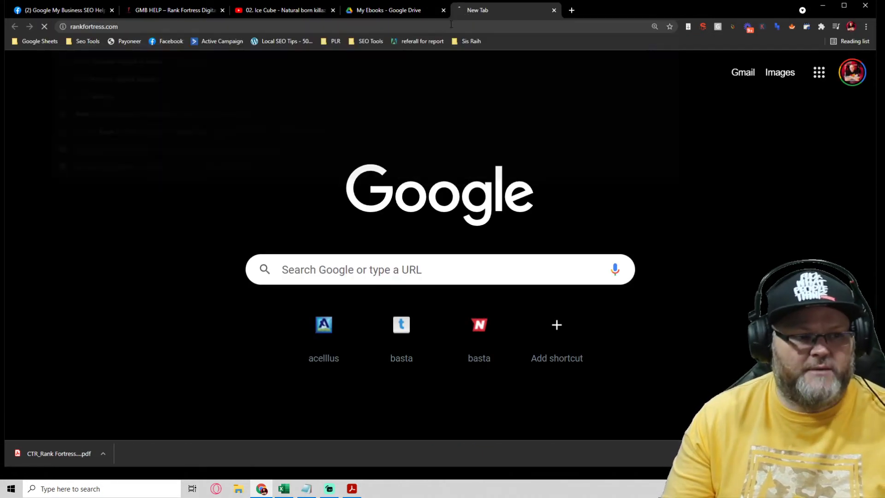
mouse_move(285, 10)
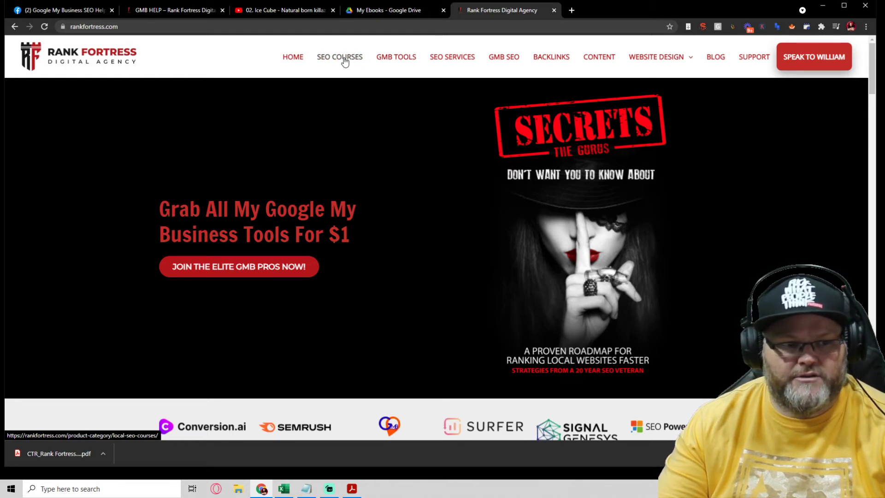
Browse the SEO Courses listing and view the CTR Mastermind course at $497.
left_click(339, 57)
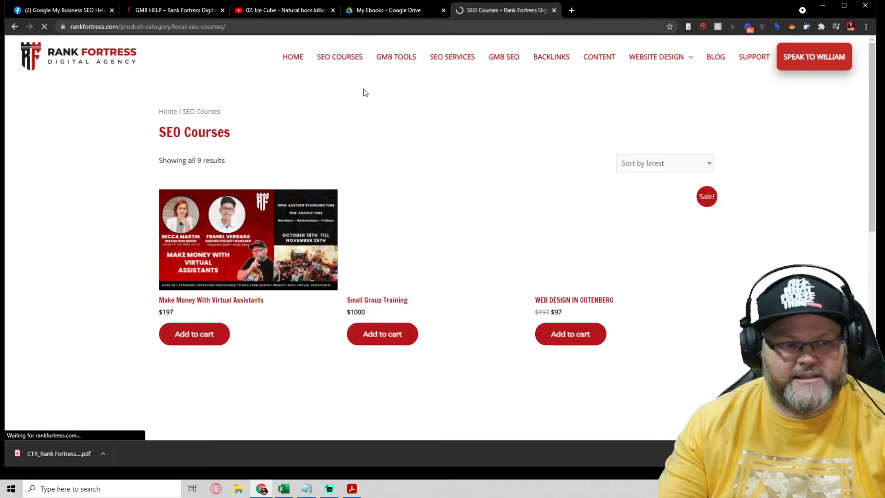
scroll("down", 3)
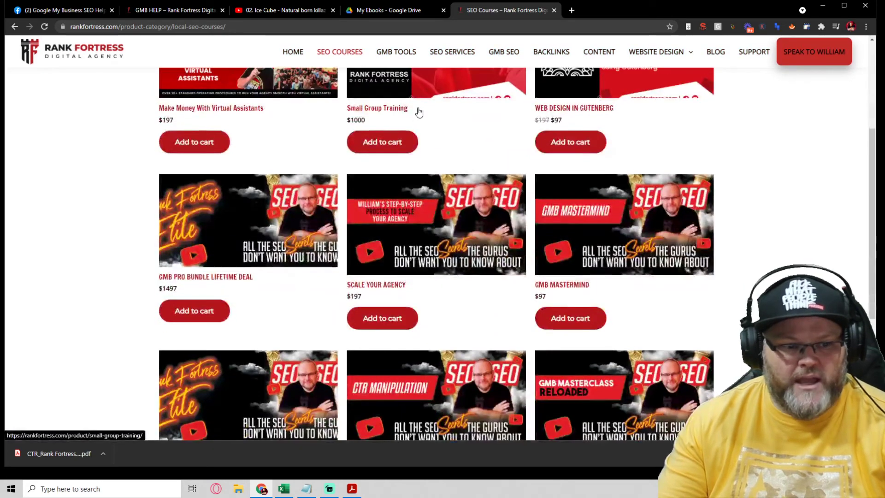
scroll("down", 3)
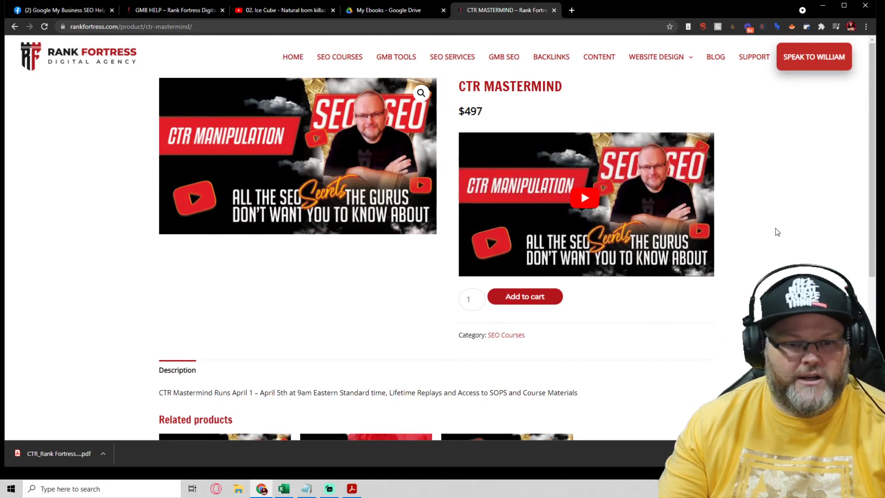
mouse_move(680, 119)
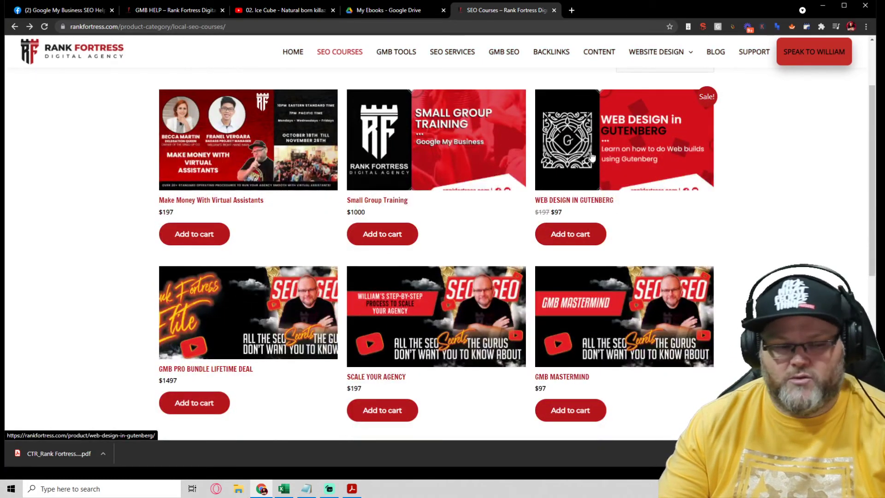
scroll("down", 3)
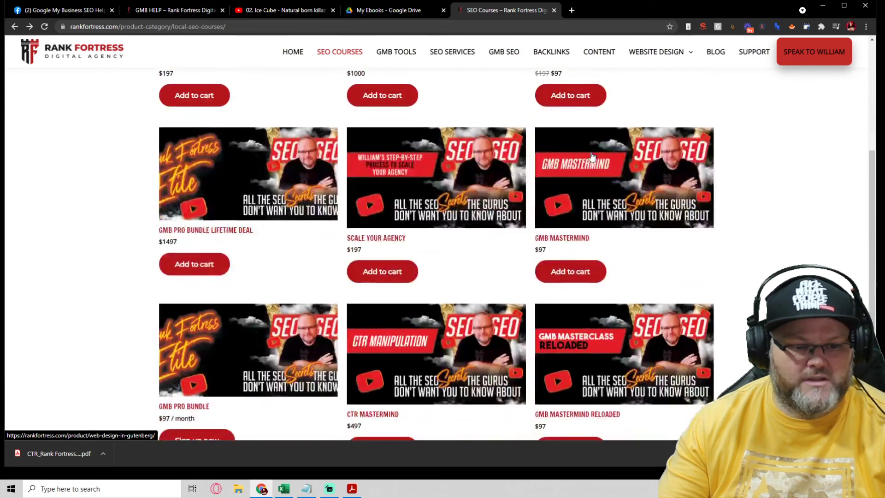
mouse_move(271, 389)
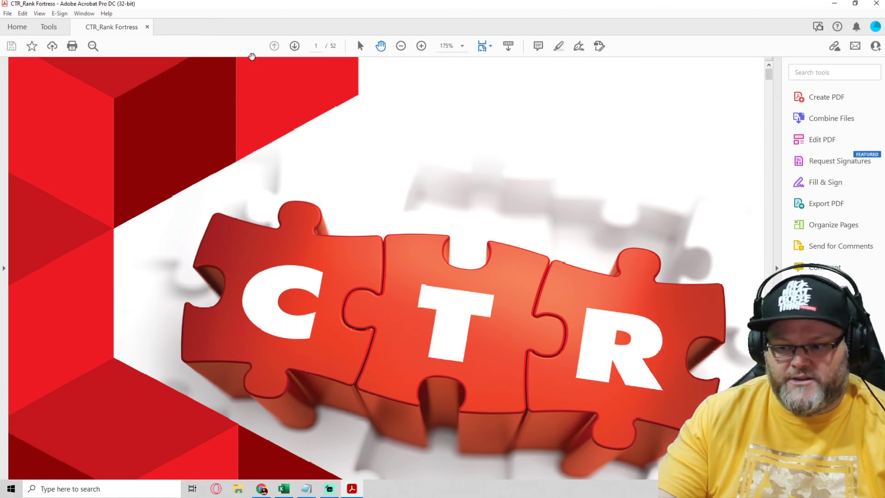
mouse_move(339, 96)
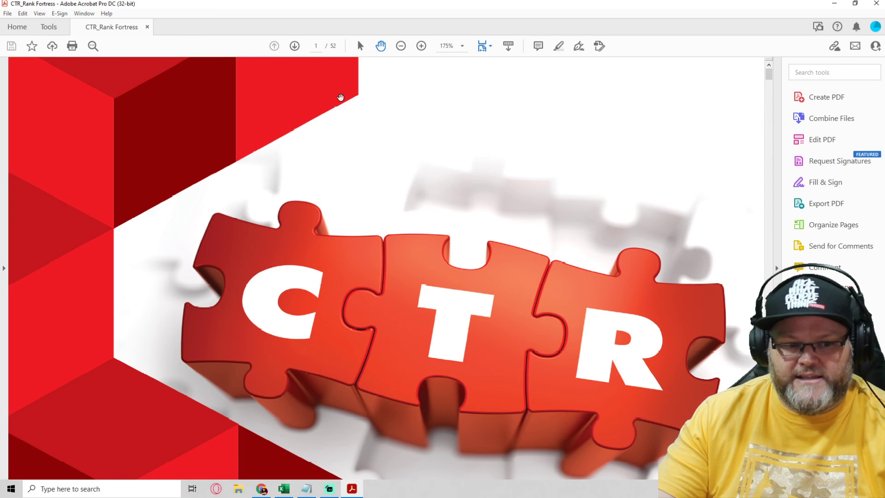
mouse_move(343, 99)
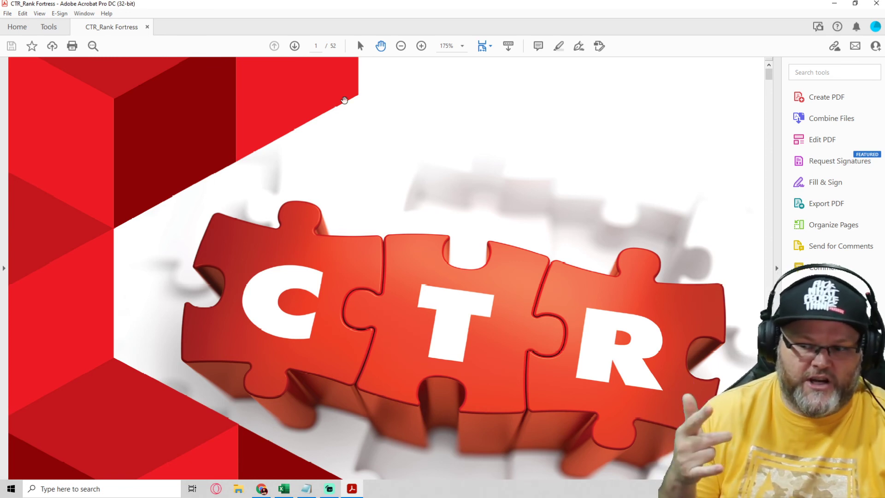
mouse_move(486, 274)
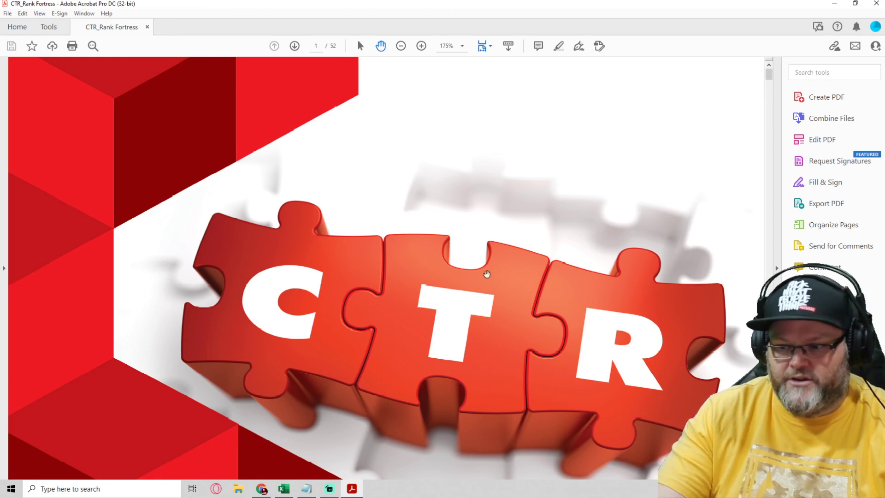